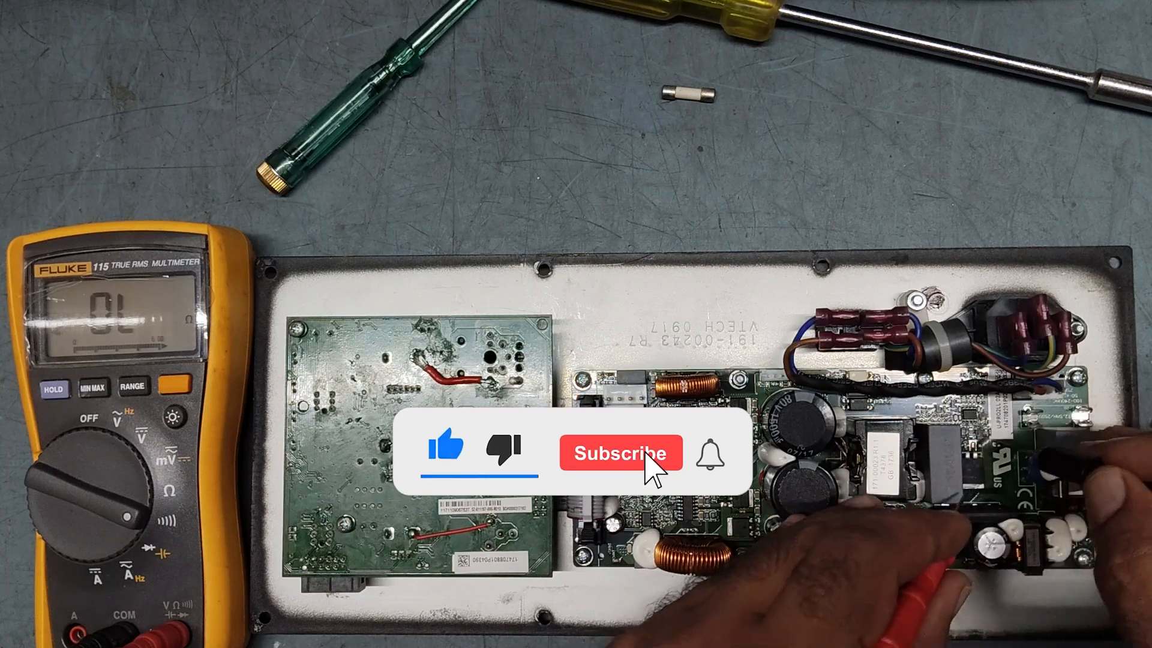
{"action": "left_click", "coordinate": [620, 453]}
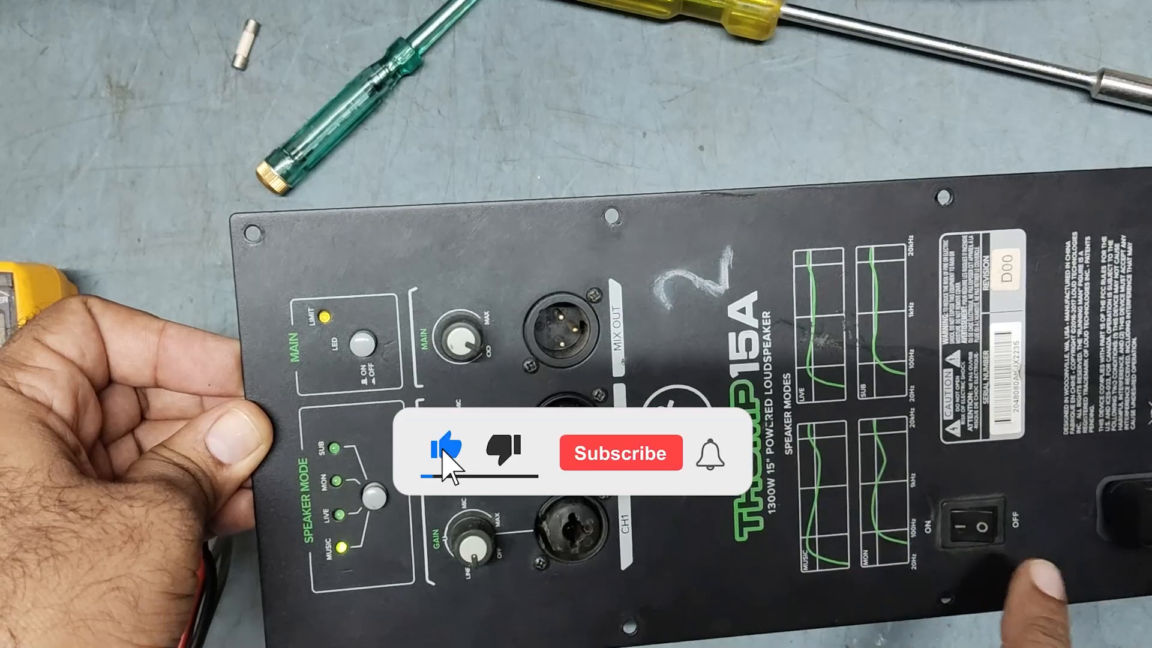
{"action": "left_click", "coordinate": [619, 452]}
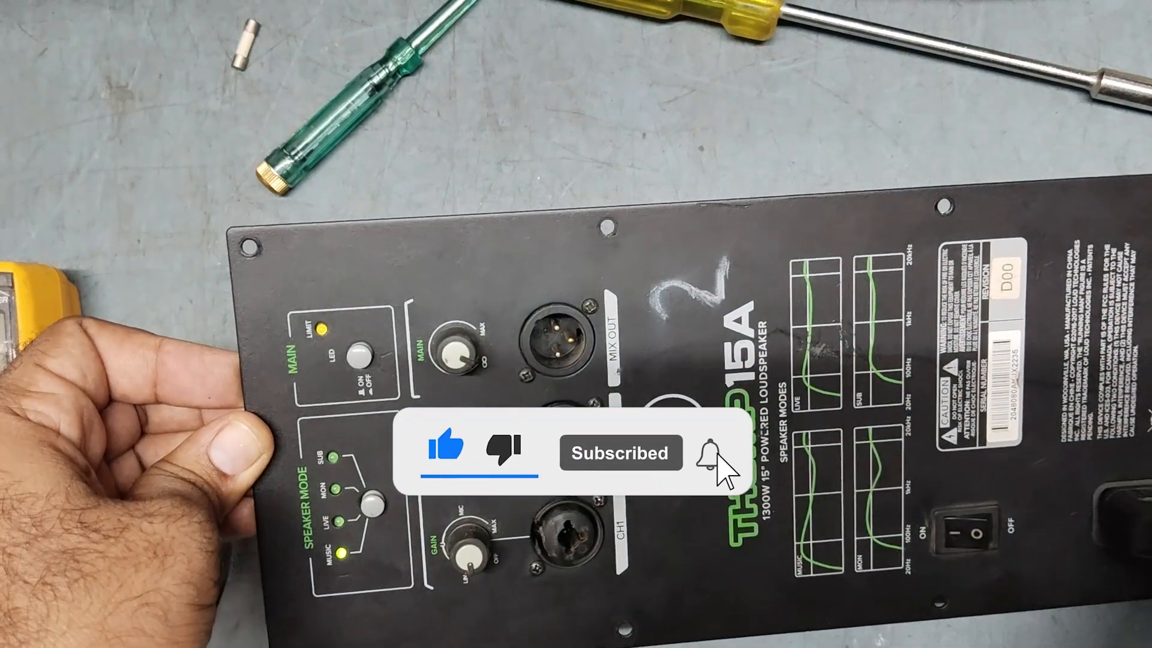